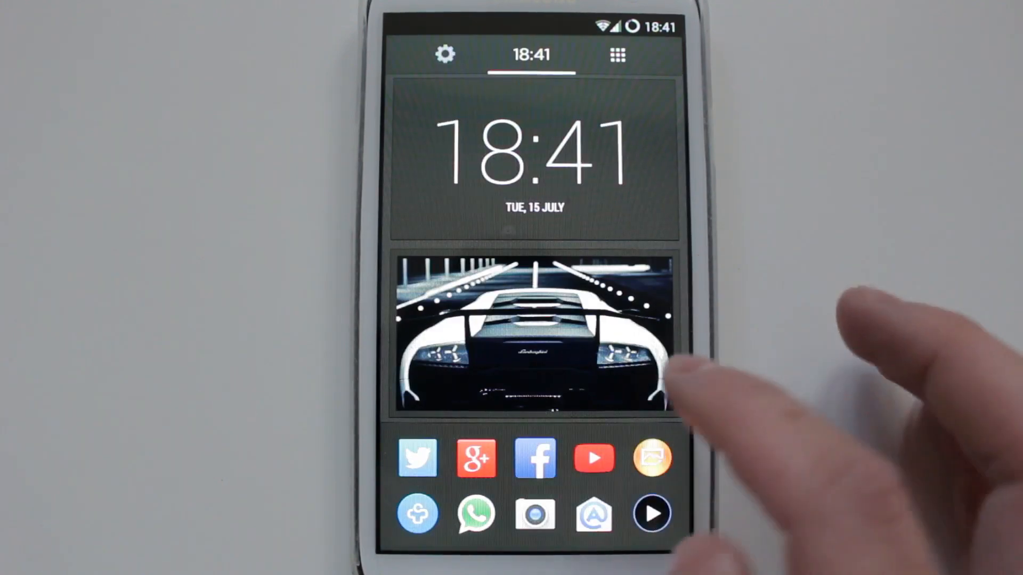
Step: Remove the Aviate icon from the favourites row and fill the empty slot with QuickPic
click(532, 339)
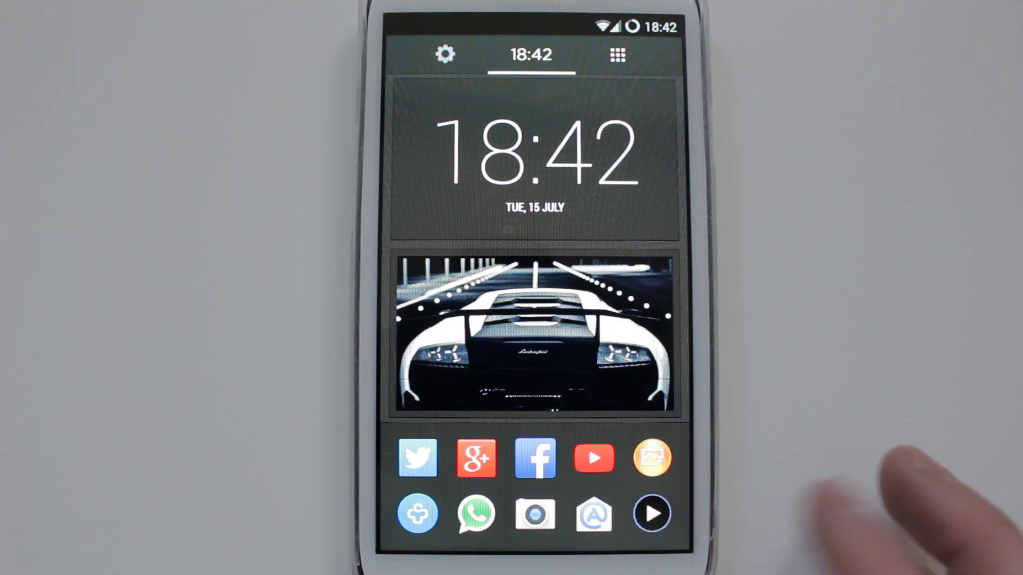
click(592, 514)
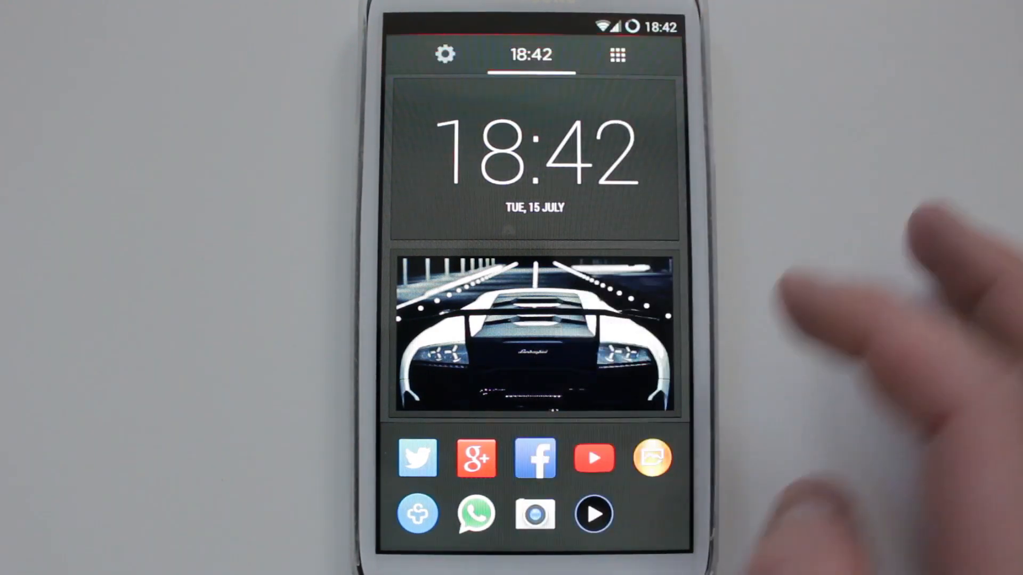
click(616, 55)
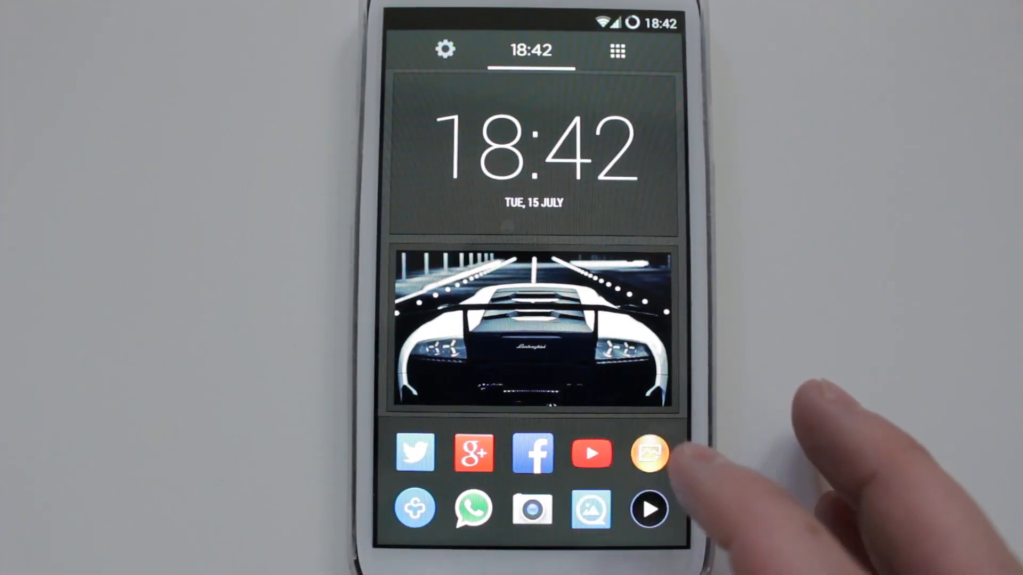
Step: Bring up the Collections page and browse the Productivity, Photography, Music and Utilities groups
click(617, 50)
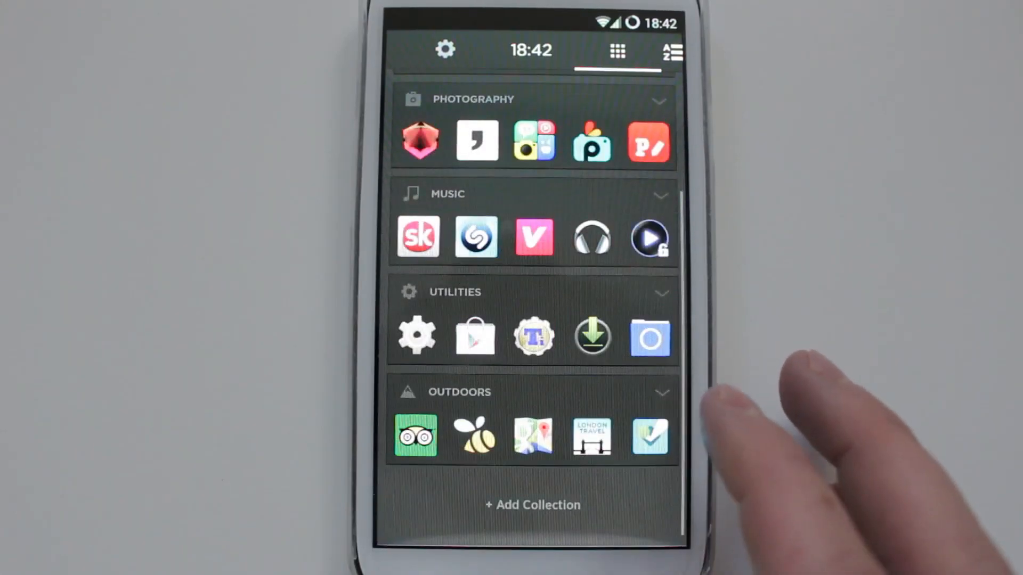
scroll(down, 3)
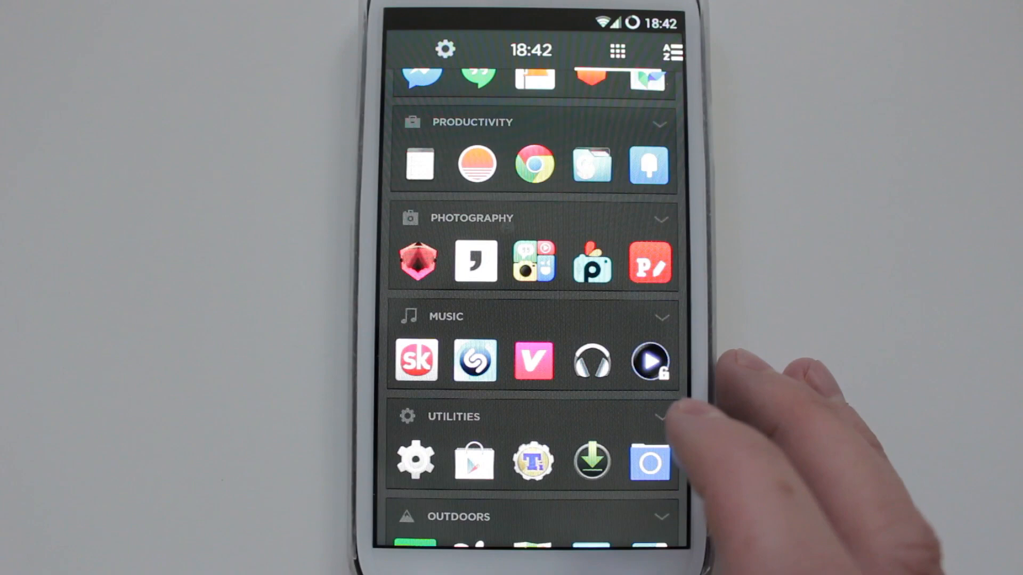
mouse_move(587, 463)
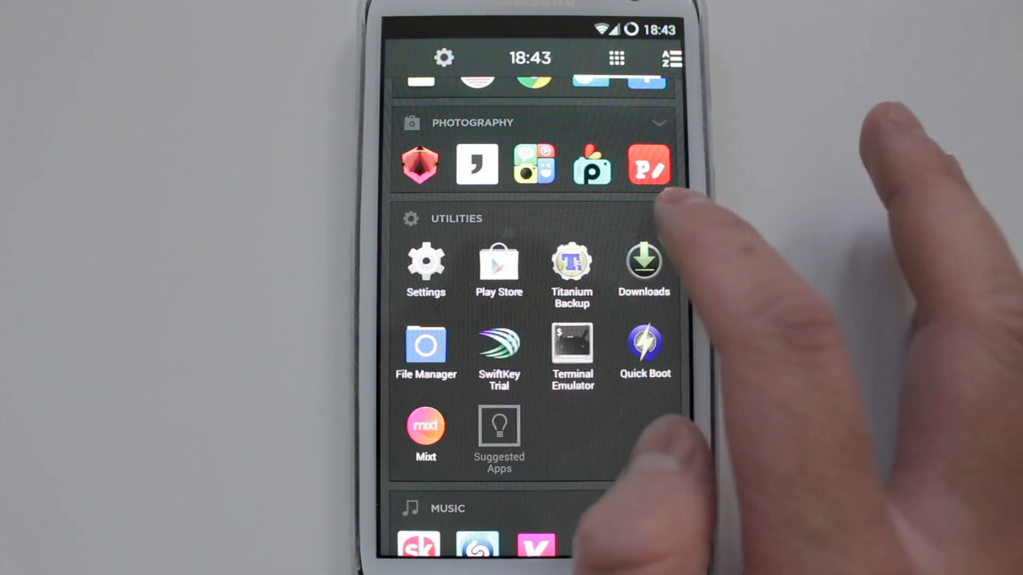
Step: Collapse Utilities and add a Sports collection showing the Yahoo Sports suggestion
click(660, 218)
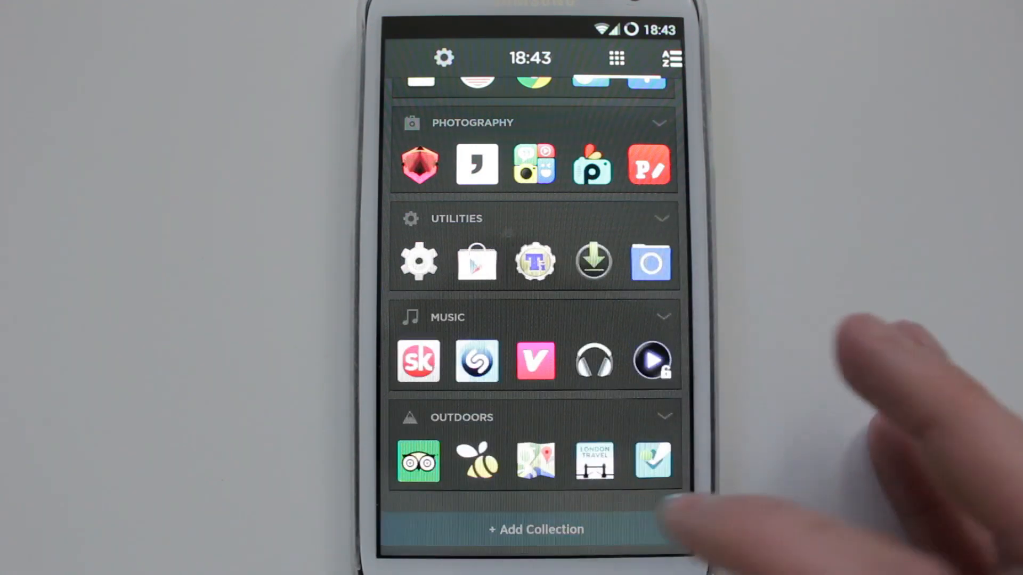
click(535, 529)
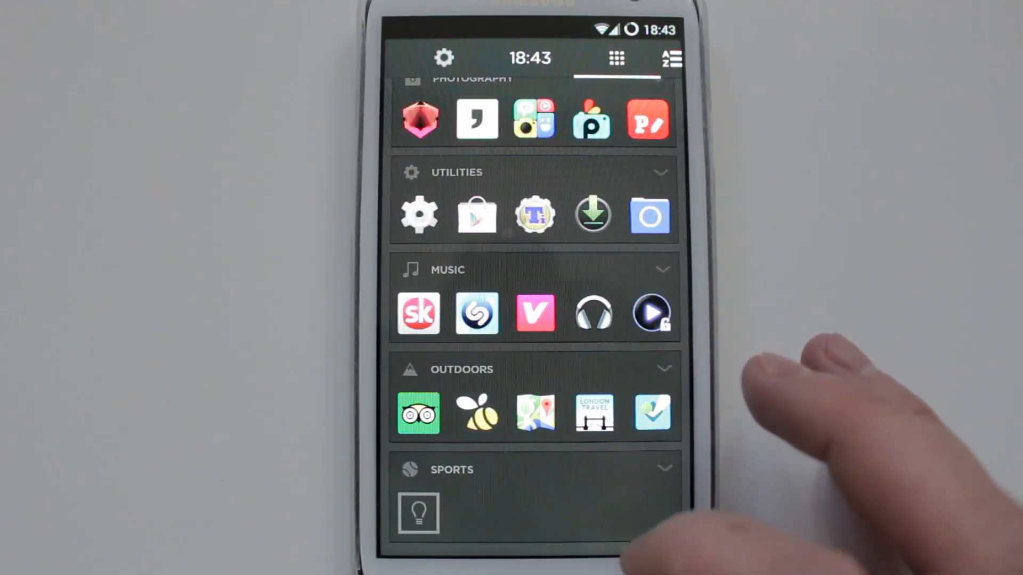
scroll(up, 3)
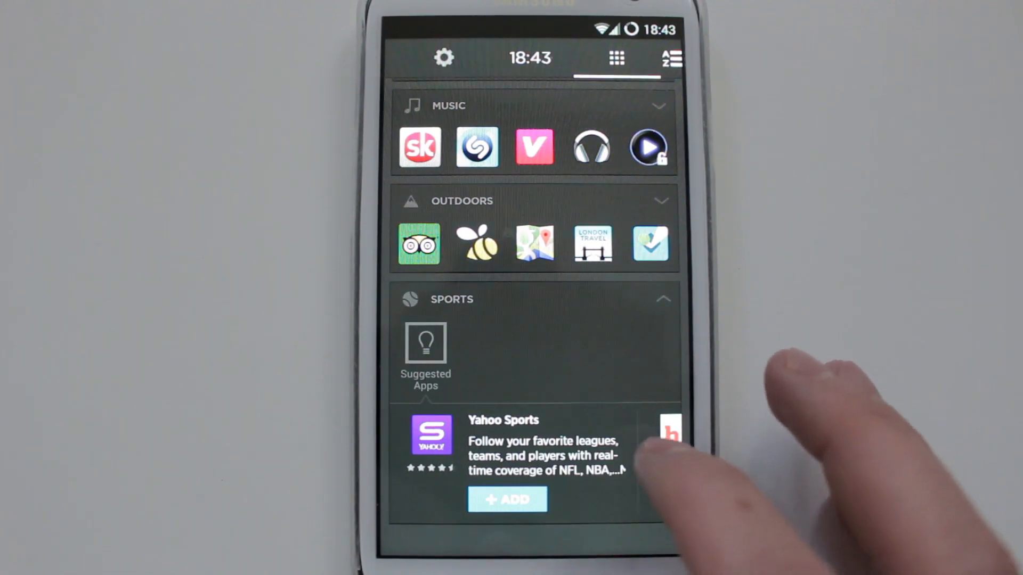
Step: Browse the A-Z Apps list through its letters, then go back to the home screen
click(673, 57)
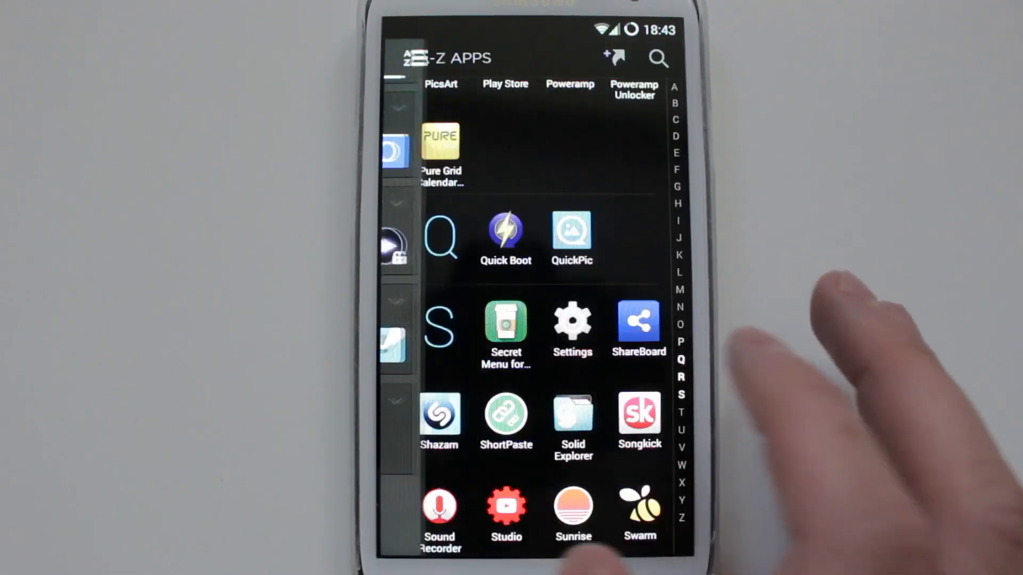
scroll(down, 3)
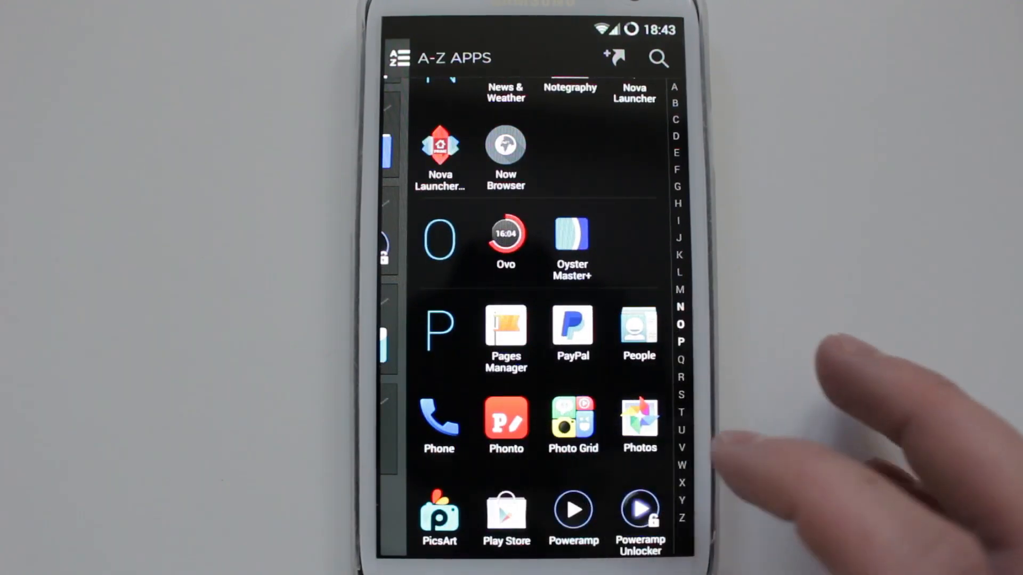
click(658, 58)
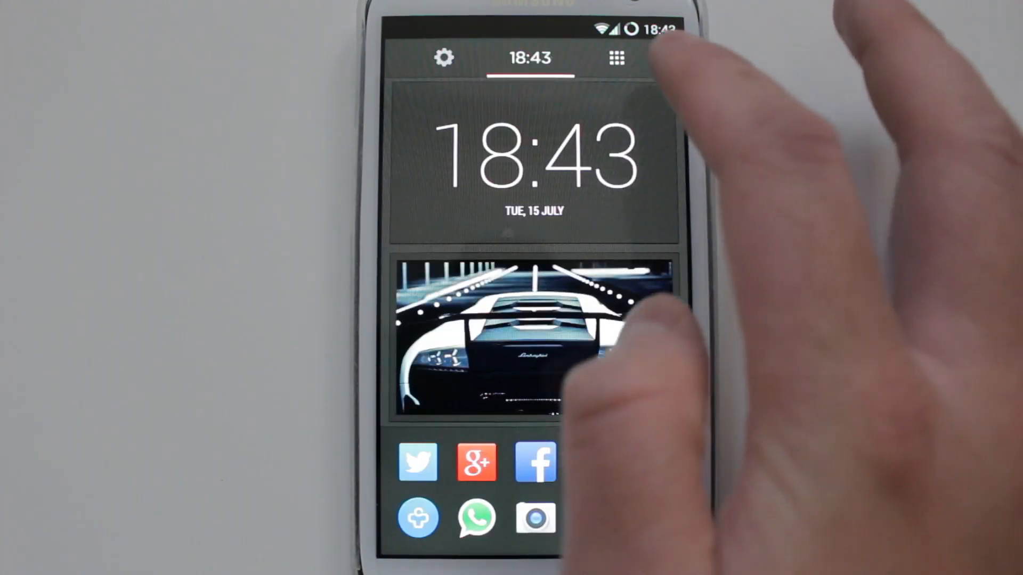
Step: Browse the Settings space past Theme and Set Icon Pack down to Add Collection
click(613, 58)
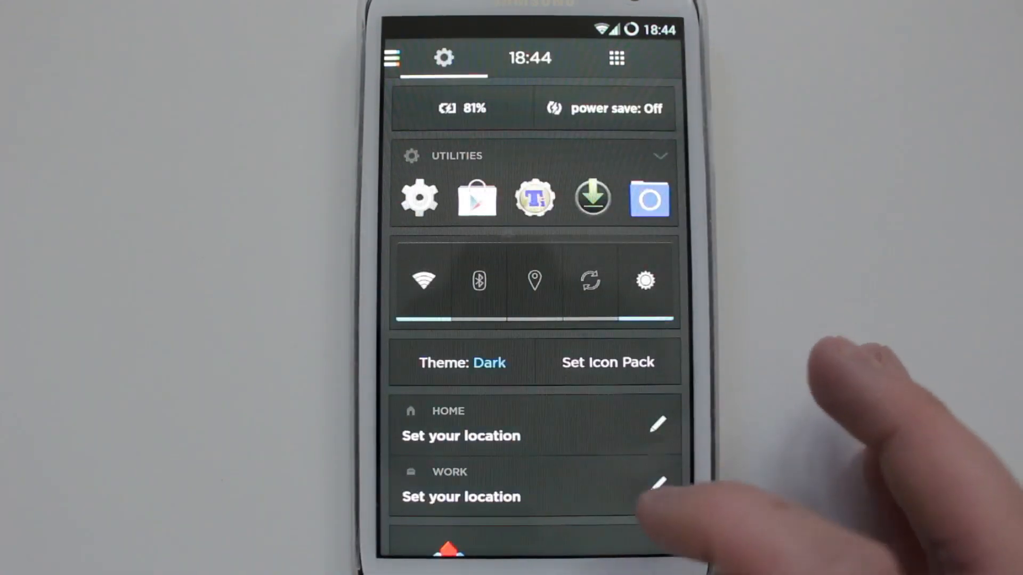
scroll(up, 3)
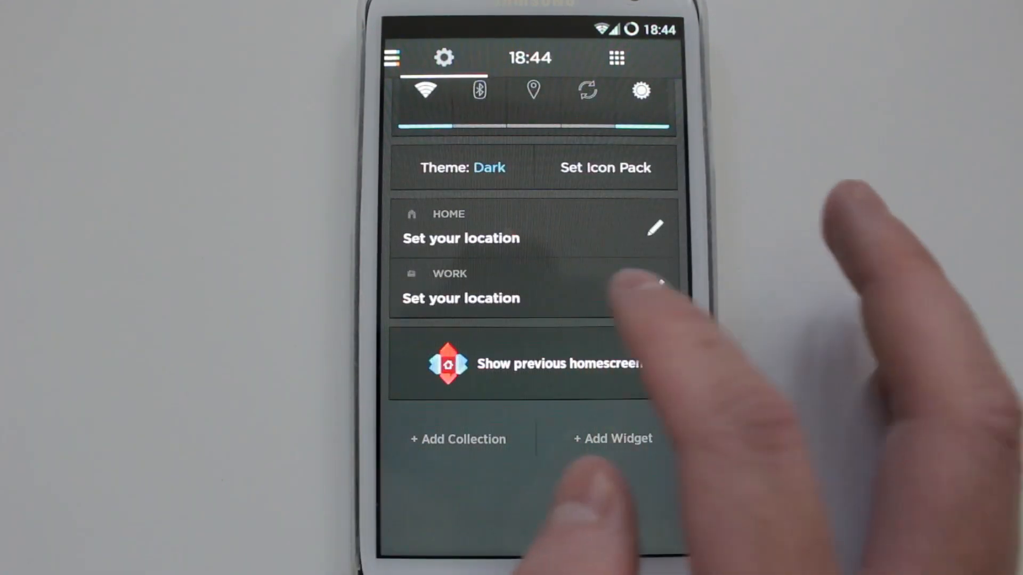
scroll(down, 3)
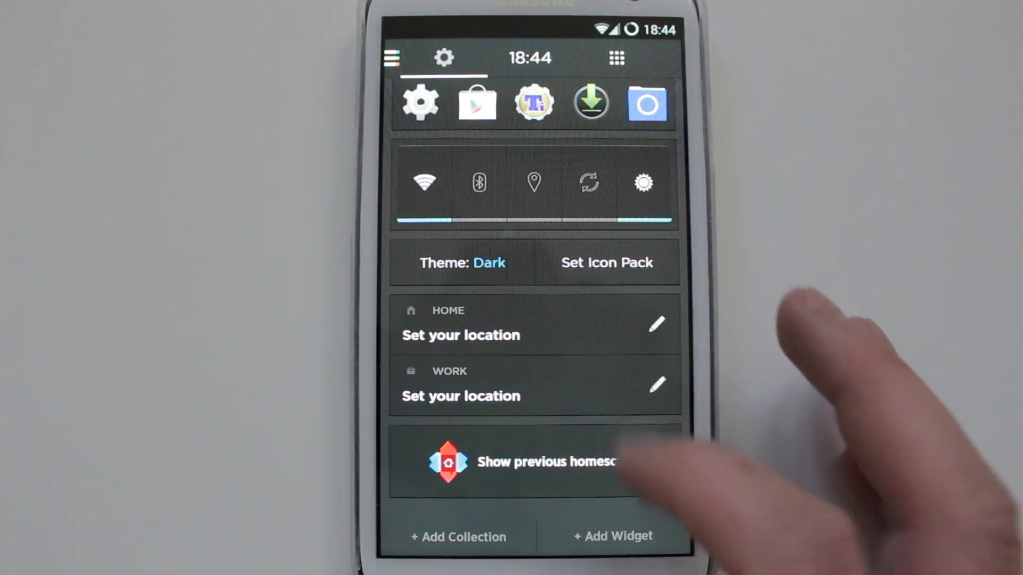
scroll(down, 3)
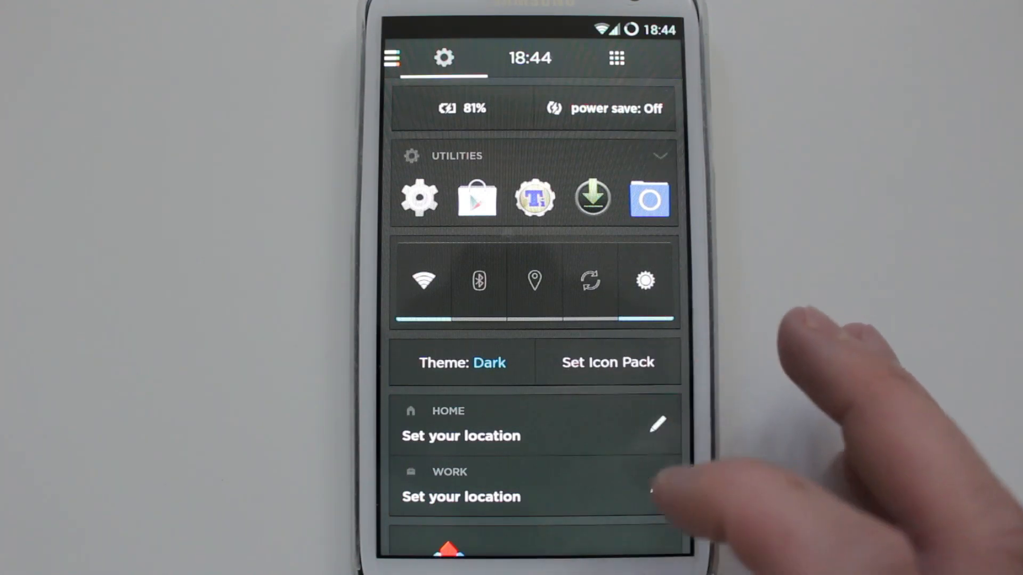
scroll(up, 3)
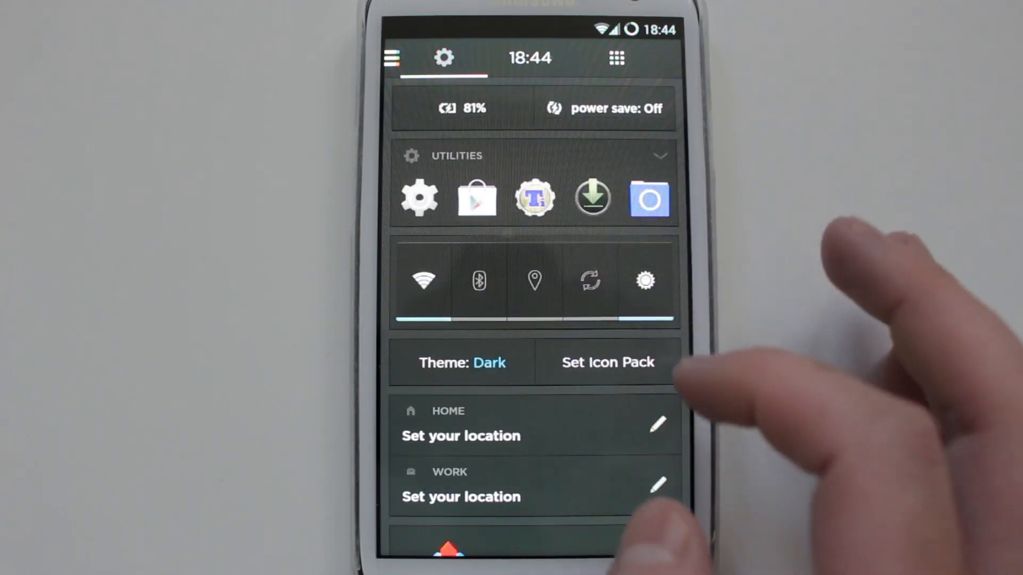
Step: Return to the home screen showing the weather and Evening News card
click(660, 156)
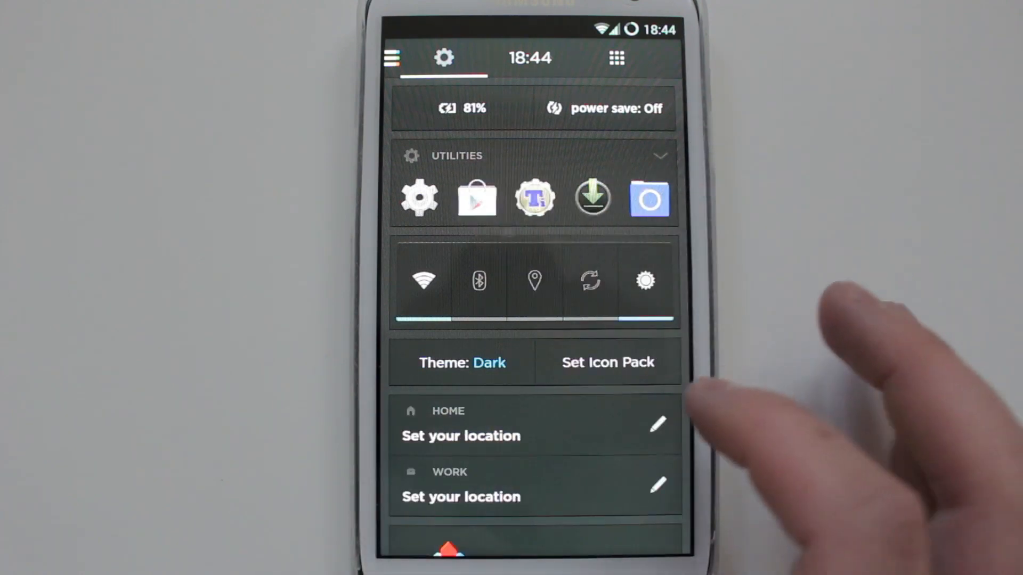
scroll(up, 3)
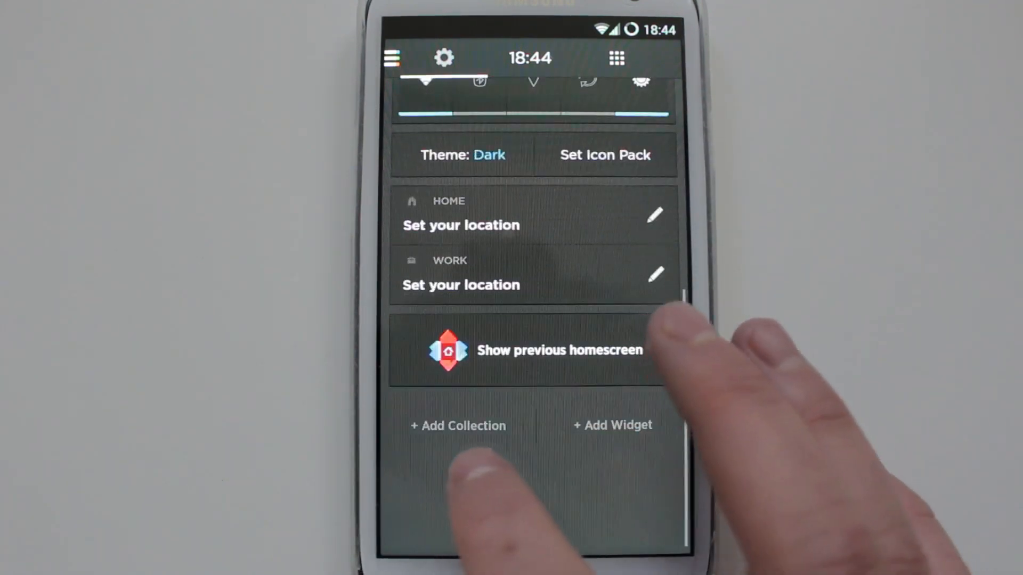
click(533, 350)
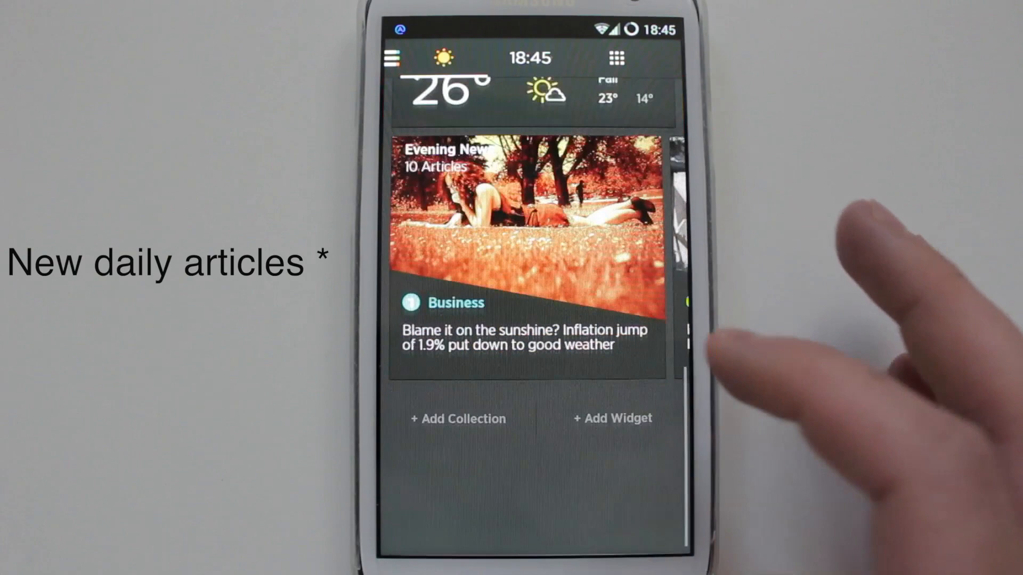
Step: Flip through London weather and the day's news cards, ending on the settings space
scroll(down, 3)
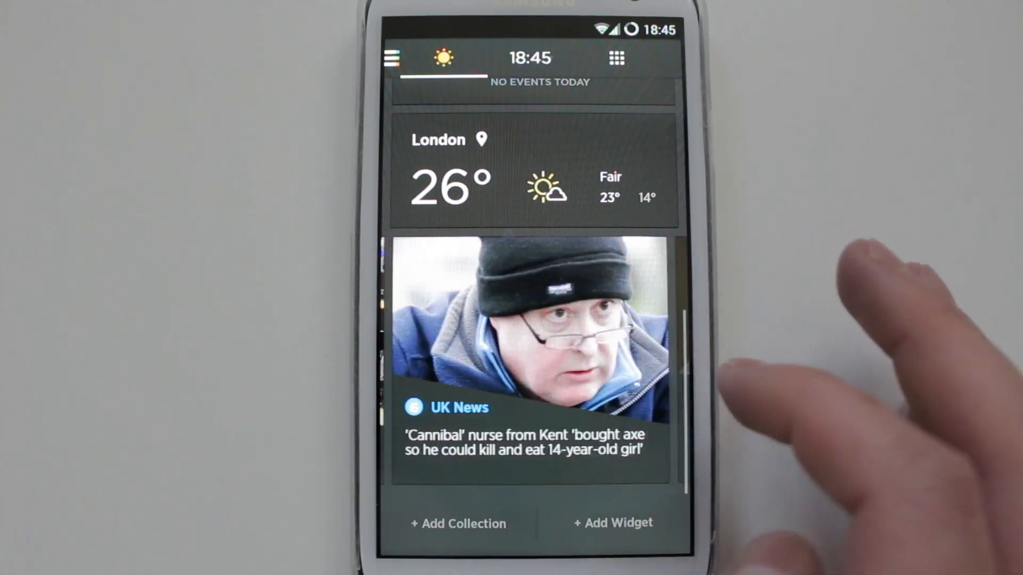
scroll(down, 3)
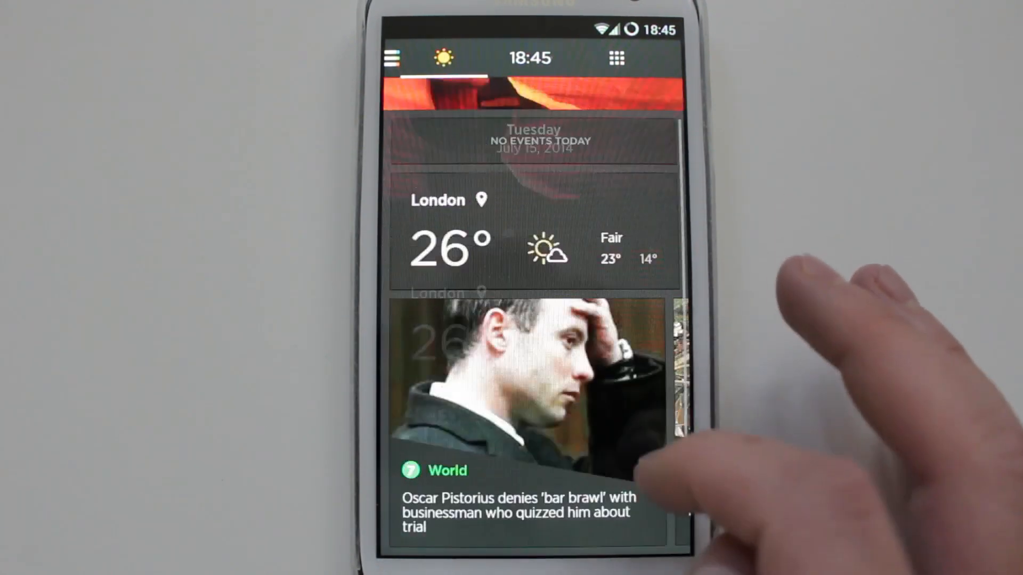
scroll(up, 3)
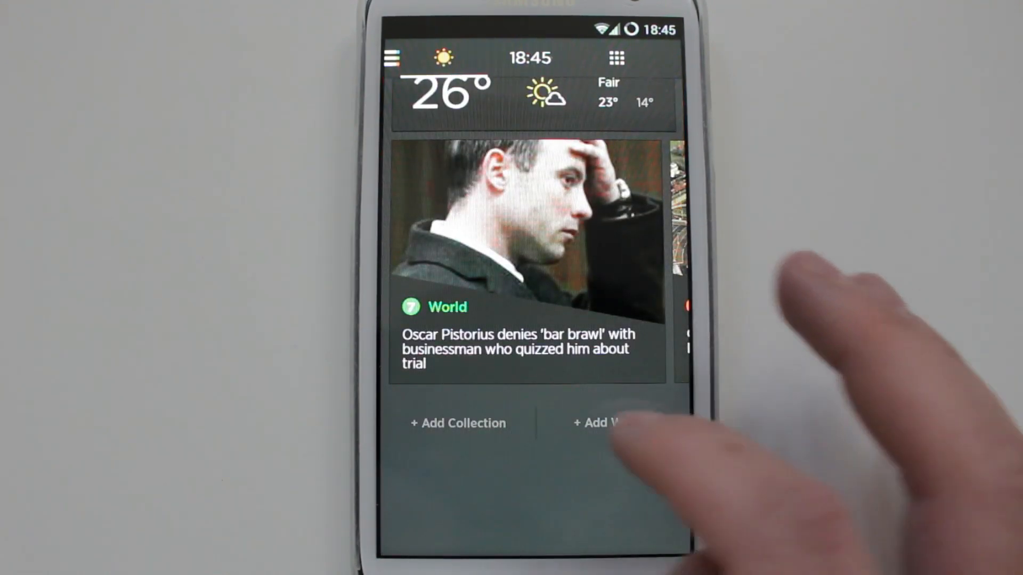
click(392, 57)
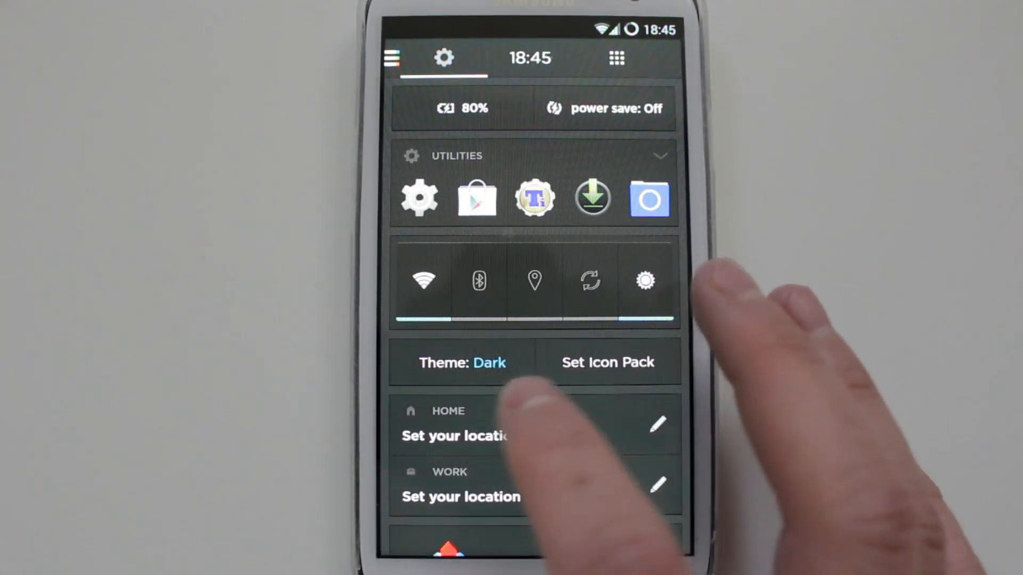
Step: Review the Light and Dark theme choices and keep the theme set to Dark
click(461, 363)
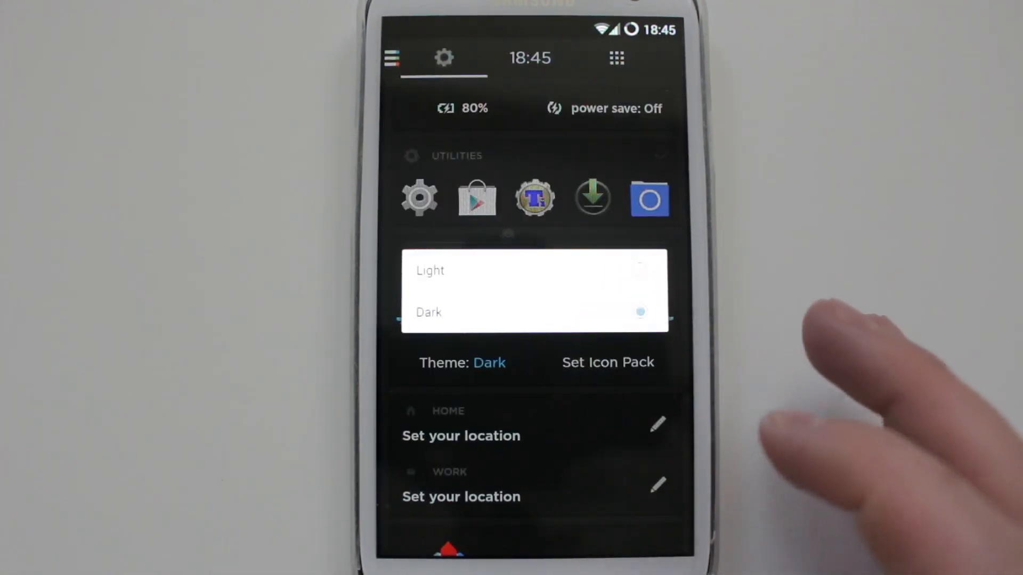
click(607, 362)
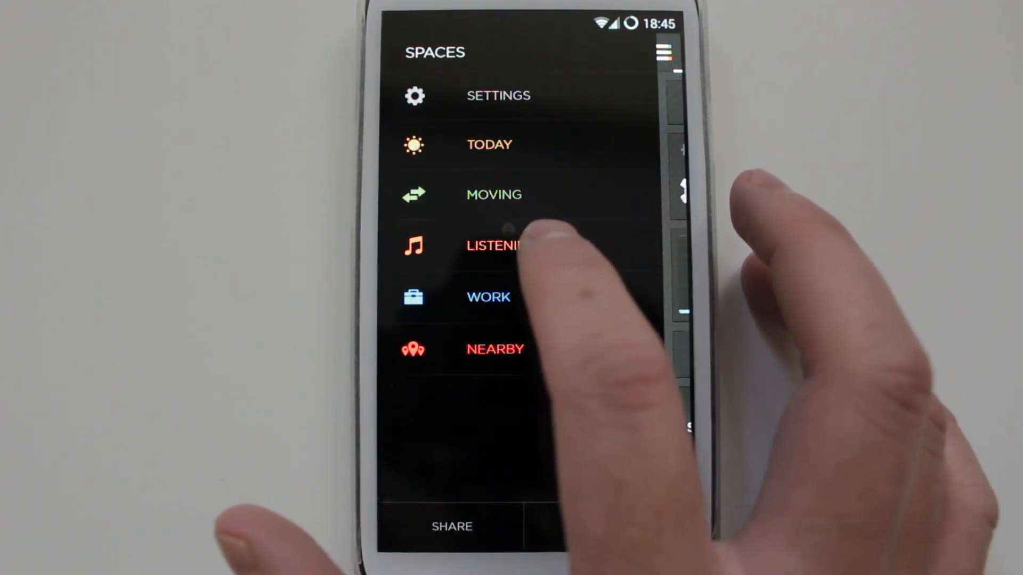
Step: Switch to the Listening space, expanding and collapsing its Music collection
click(510, 246)
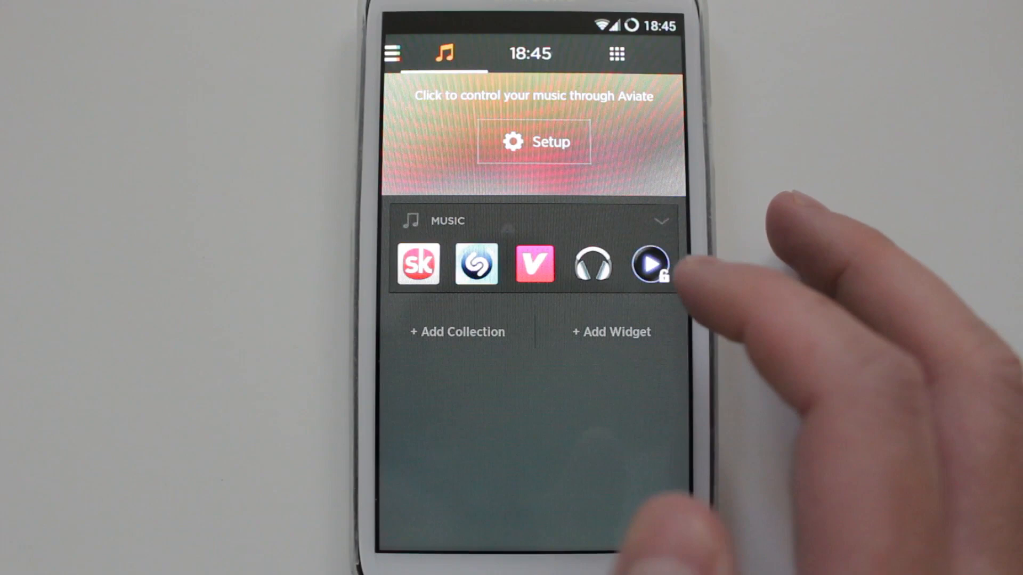
click(532, 142)
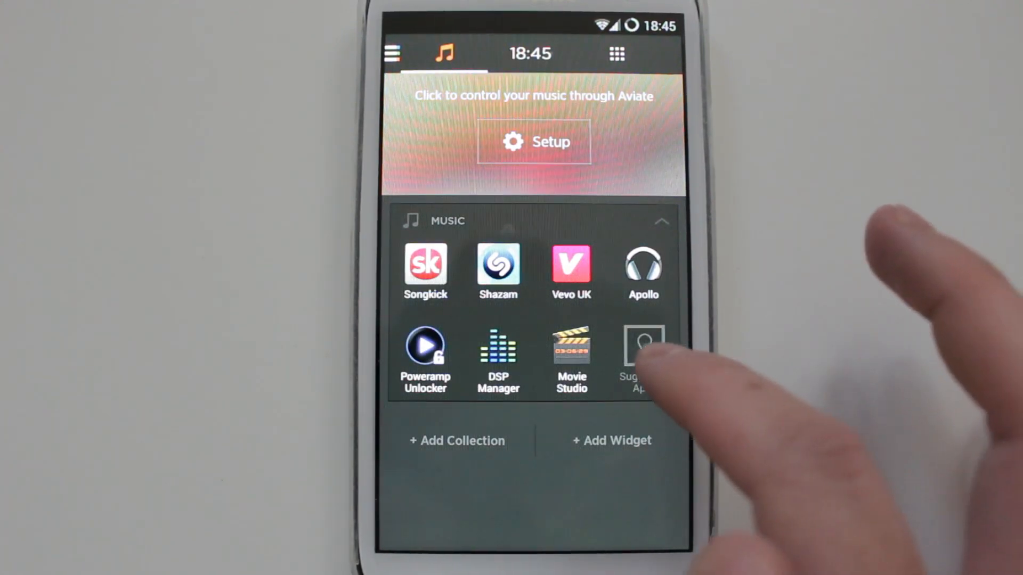
click(643, 356)
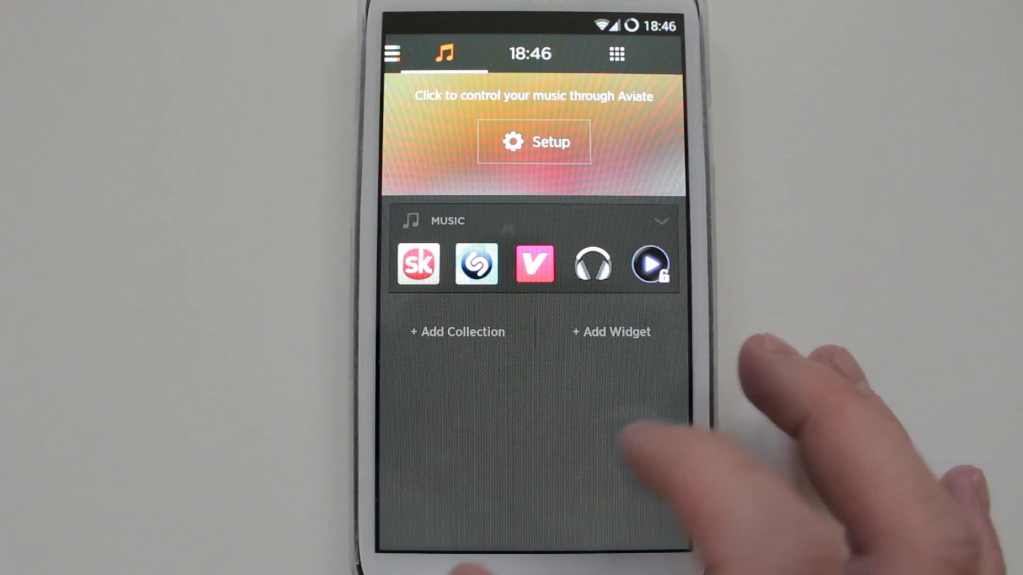
Step: Switch to the Work space and browse its commute directions, Productivity apps and events cards
click(391, 53)
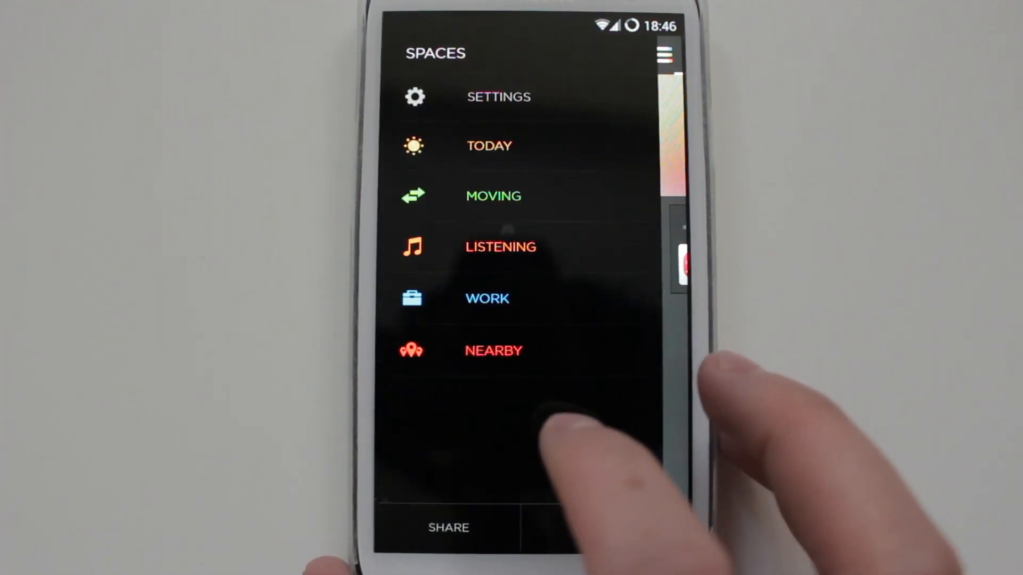
click(487, 298)
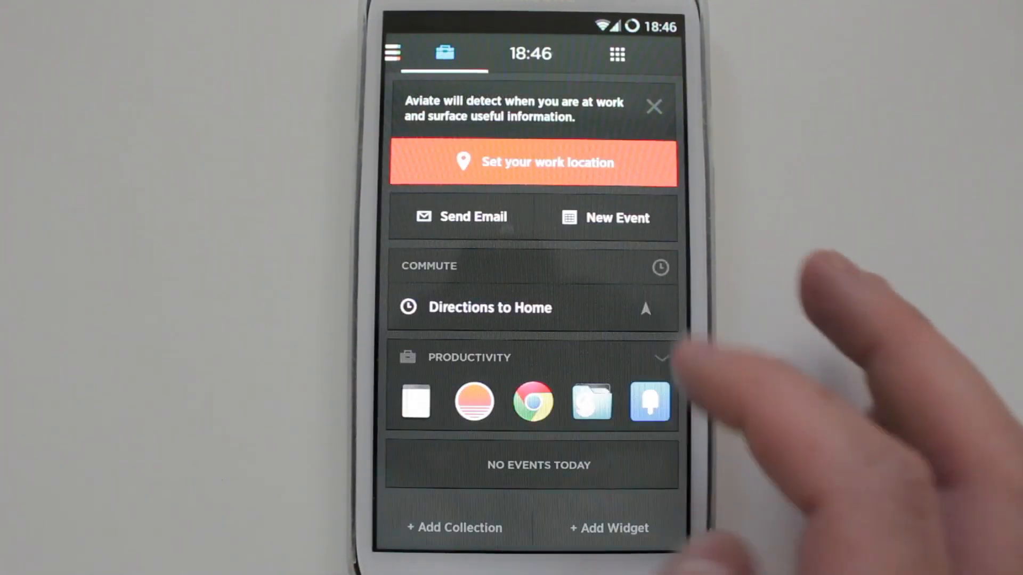
scroll(up, 3)
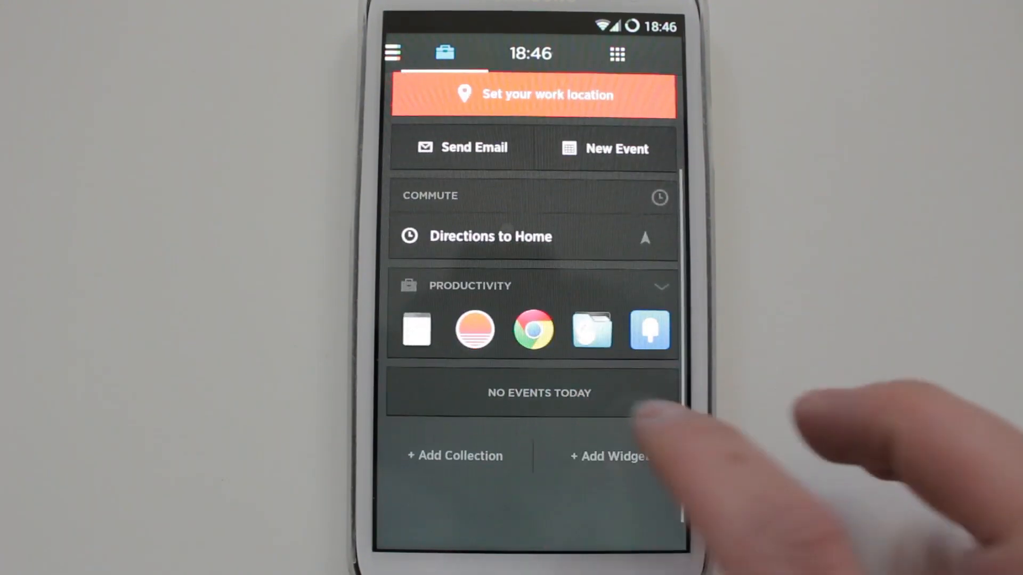
scroll(up, 3)
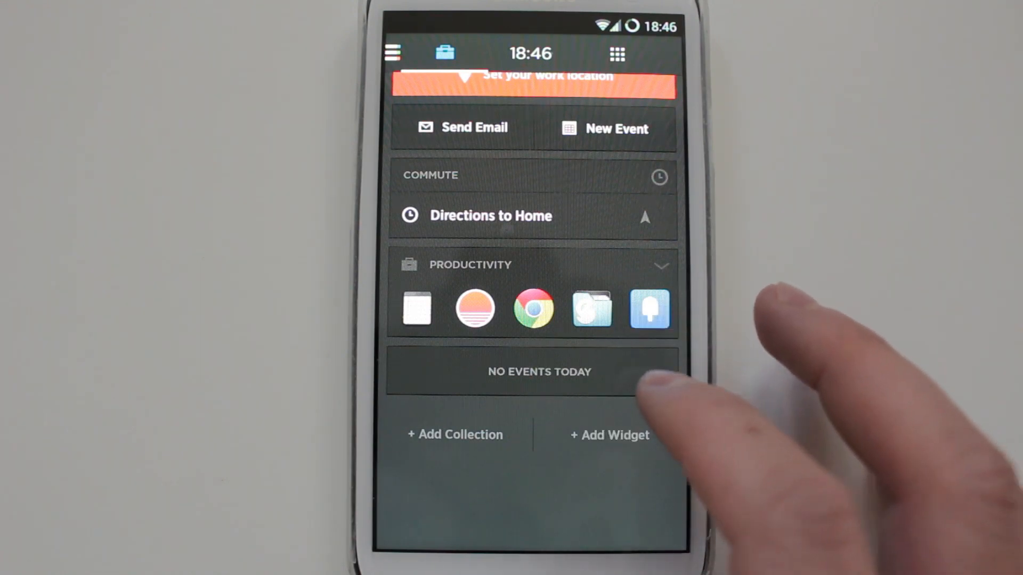
scroll(down, 3)
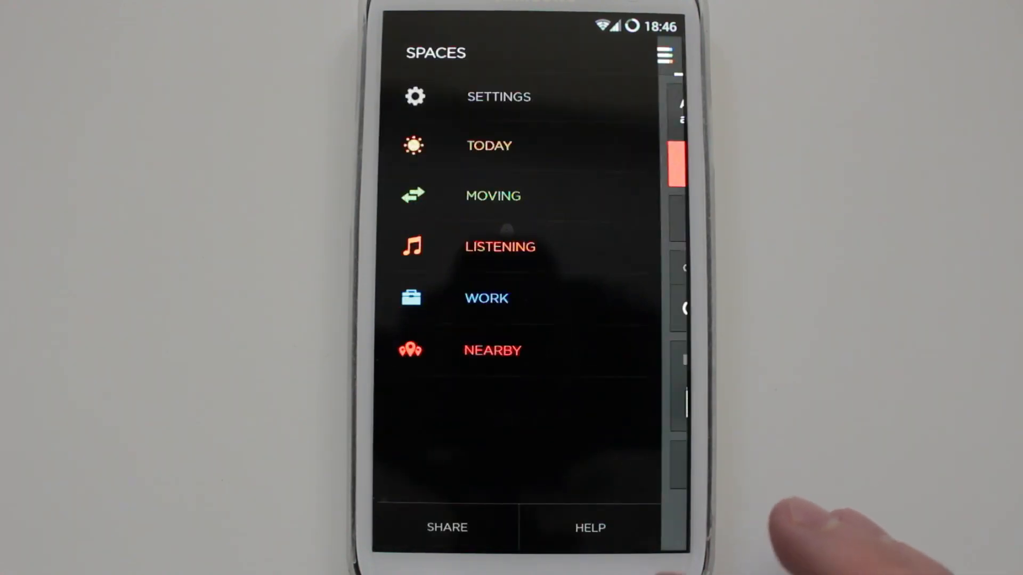
mouse_move(809, 495)
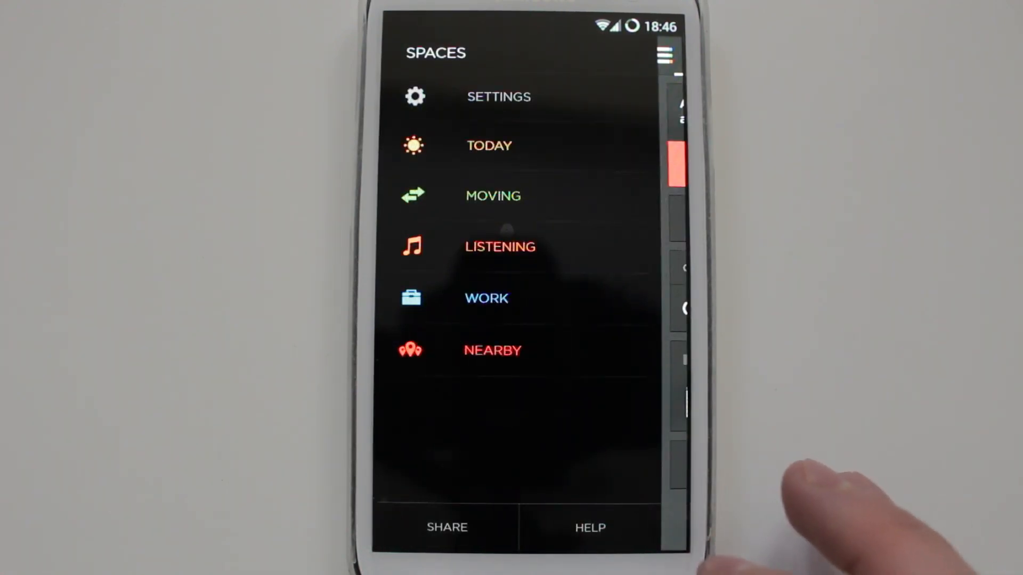